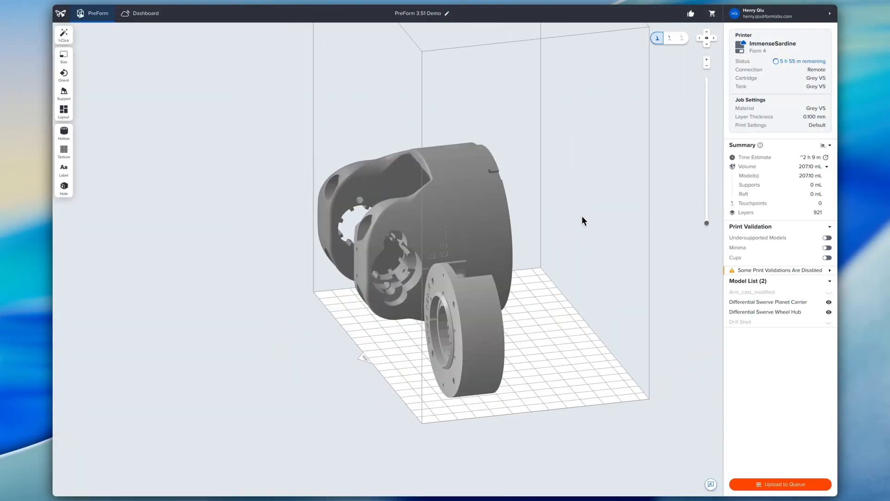
# Step: Auto-support the two parts on the platform, bringing up the New Support Tool announcement
pyautogui.click(63, 93)
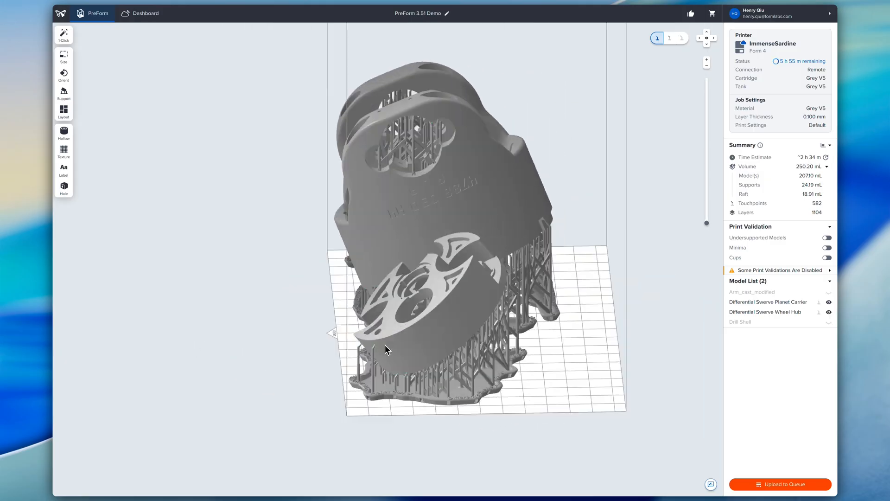
pyautogui.click(63, 93)
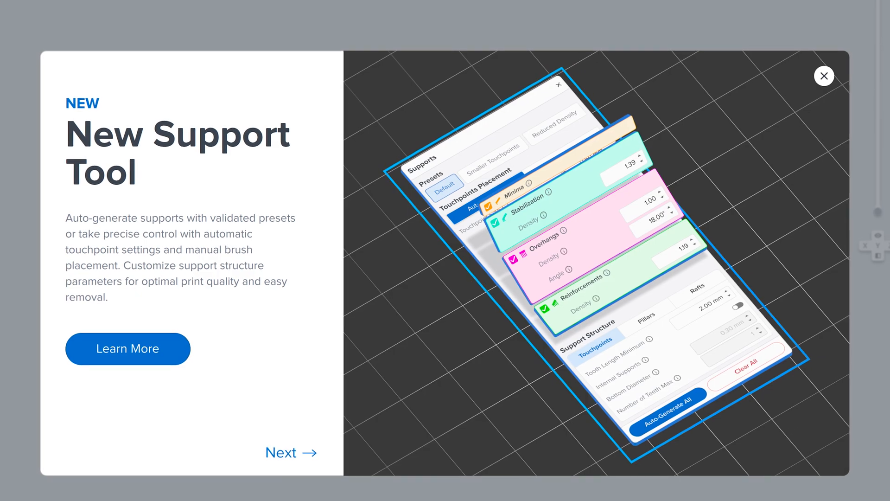
# Step: Advance the what's-new pages to Support Visibility Control and reach the Supports panel
pyautogui.click(291, 453)
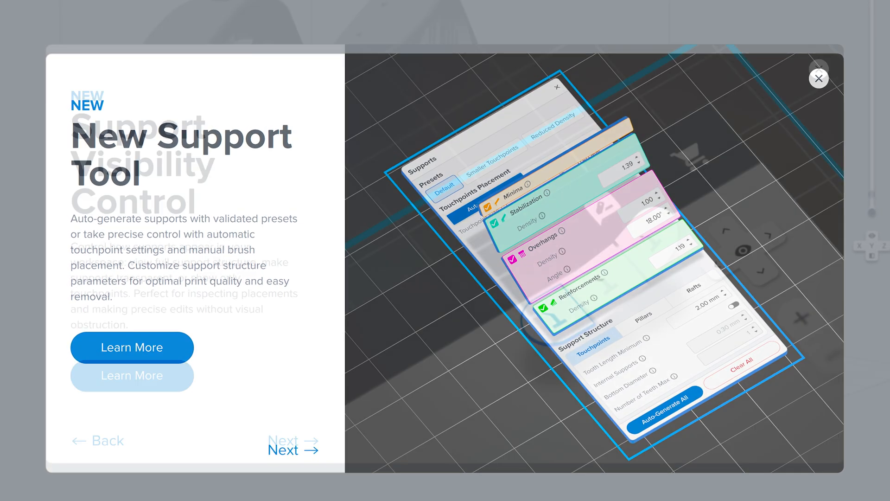
pyautogui.click(294, 443)
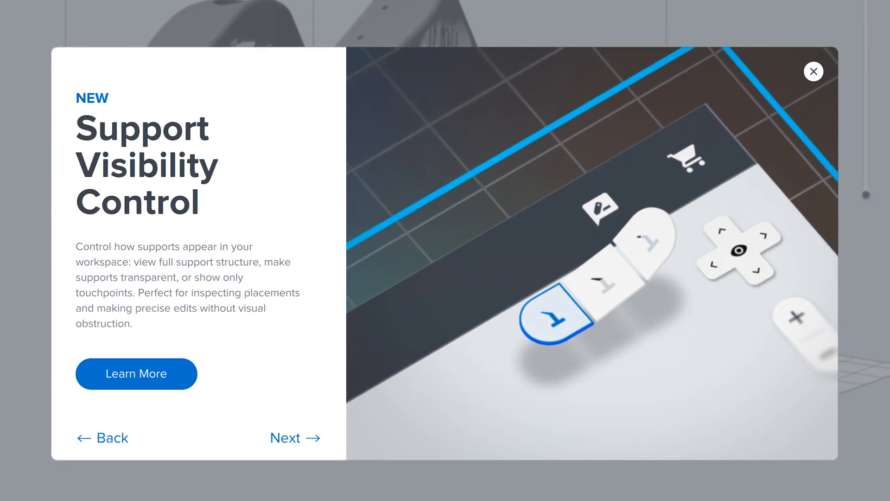
pyautogui.click(813, 71)
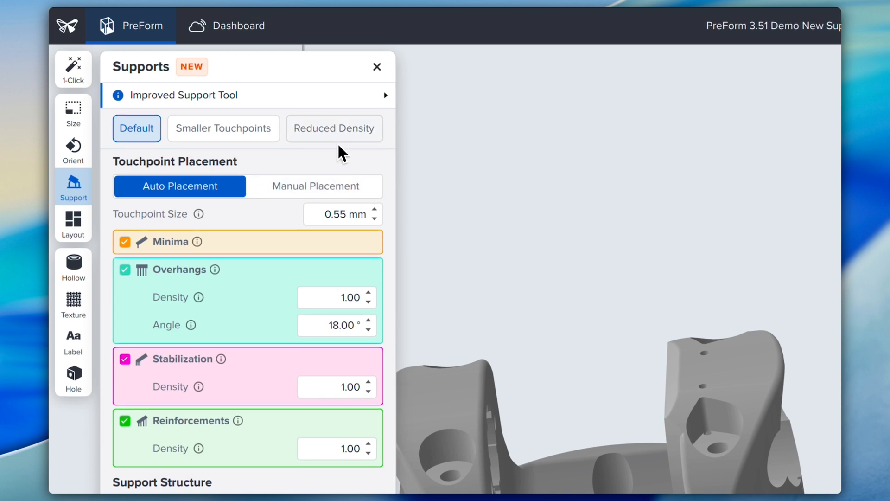
pyautogui.moveTo(230, 150)
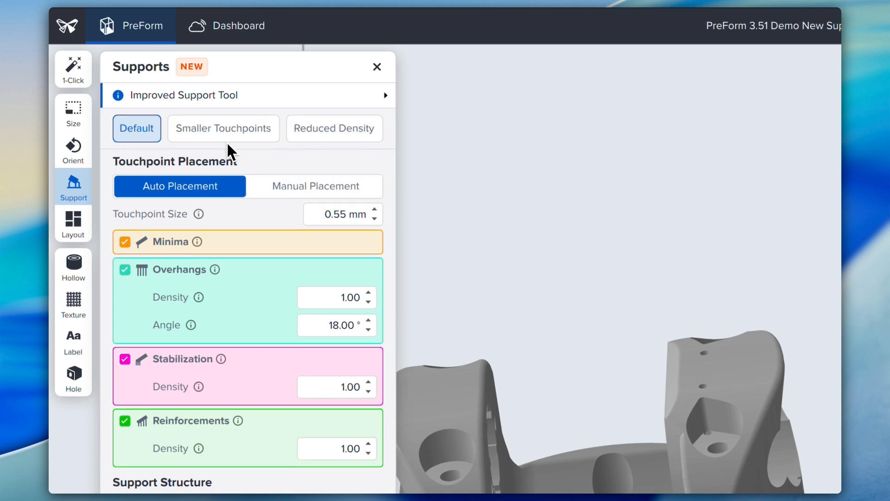
# Step: Auto-generate supports for all parts with the Default preset and Auto Placement
pyautogui.click(335, 128)
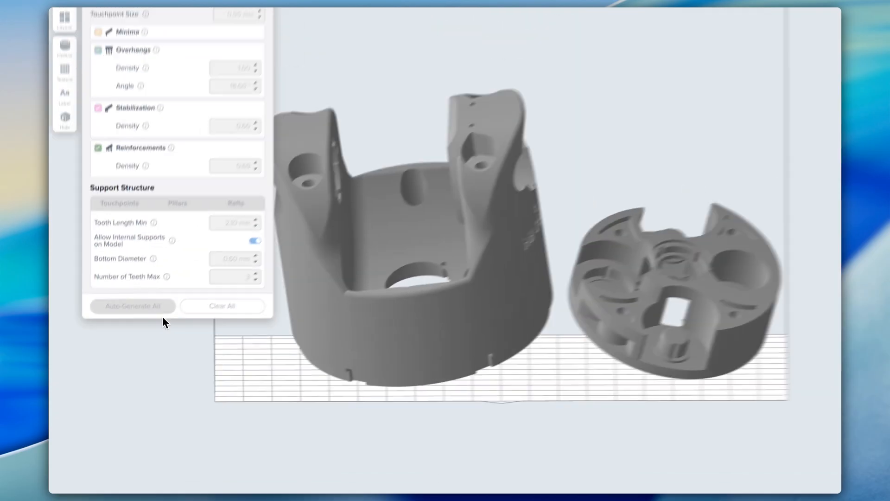
pyautogui.click(113, 336)
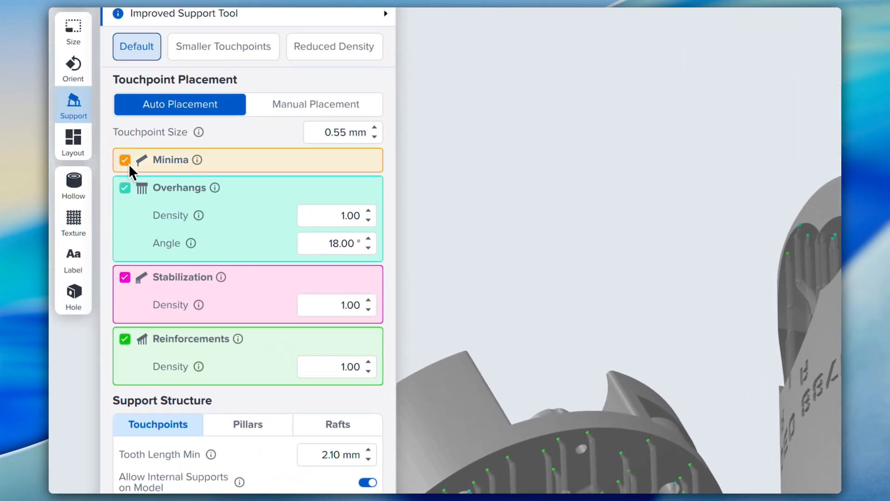
pyautogui.moveTo(130, 217)
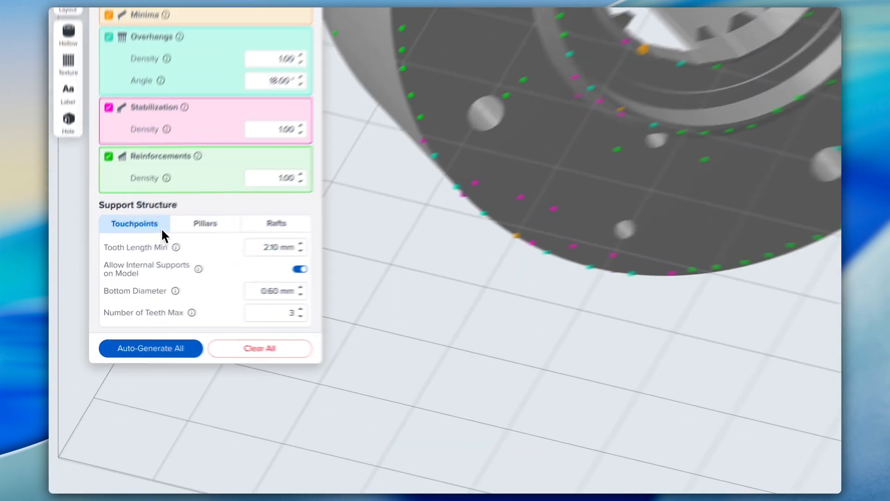
# Step: Compare Pillars settings across presets, then regenerate Default supports with 10.00 mm minimum tooth length
pyautogui.click(248, 199)
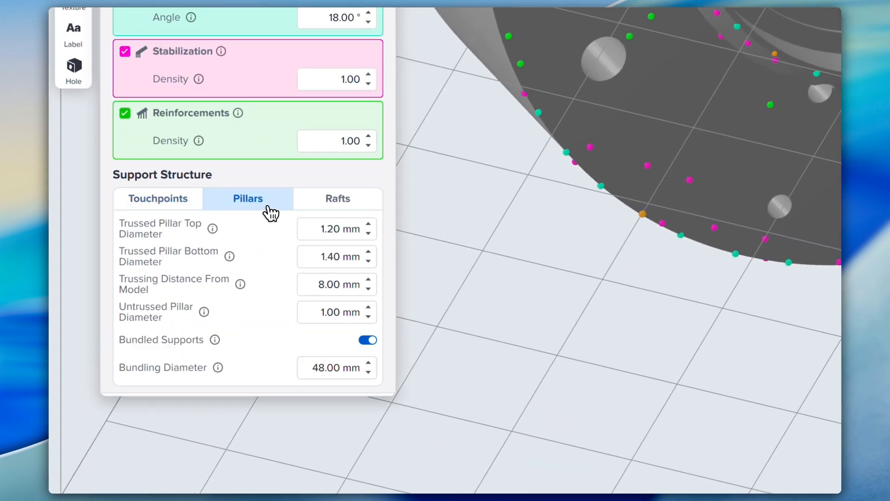
pyautogui.click(338, 198)
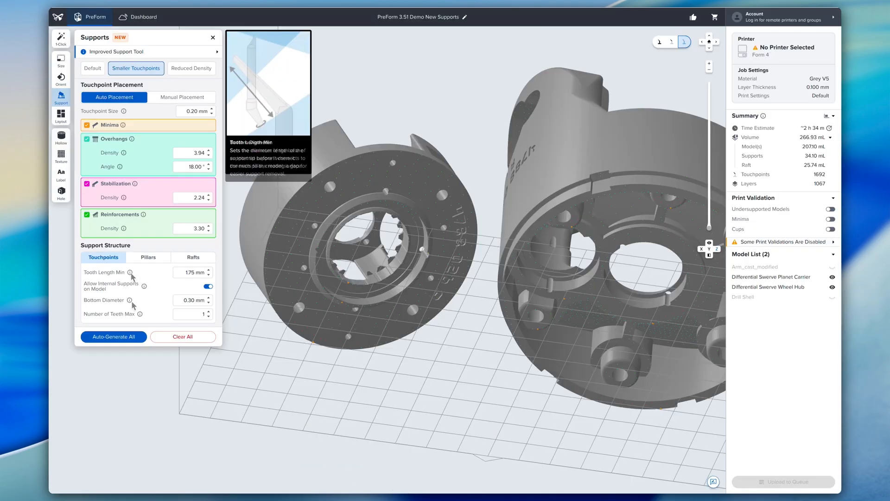
pyautogui.click(149, 257)
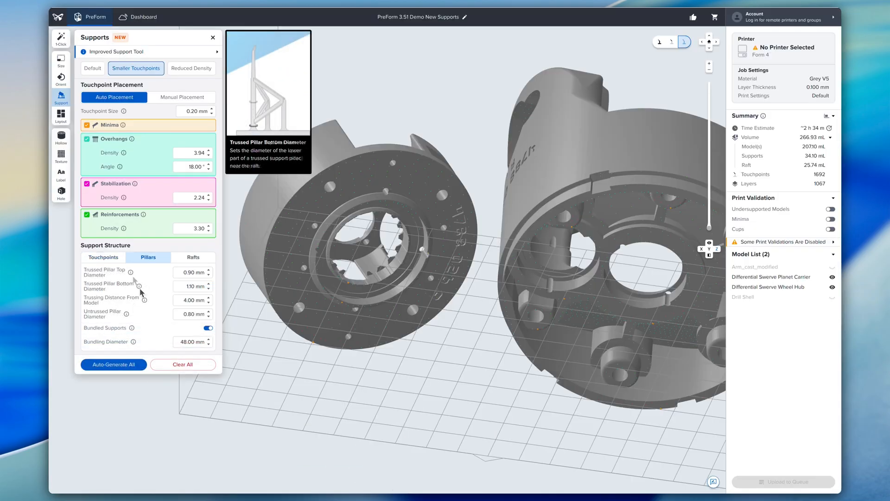
pyautogui.click(92, 68)
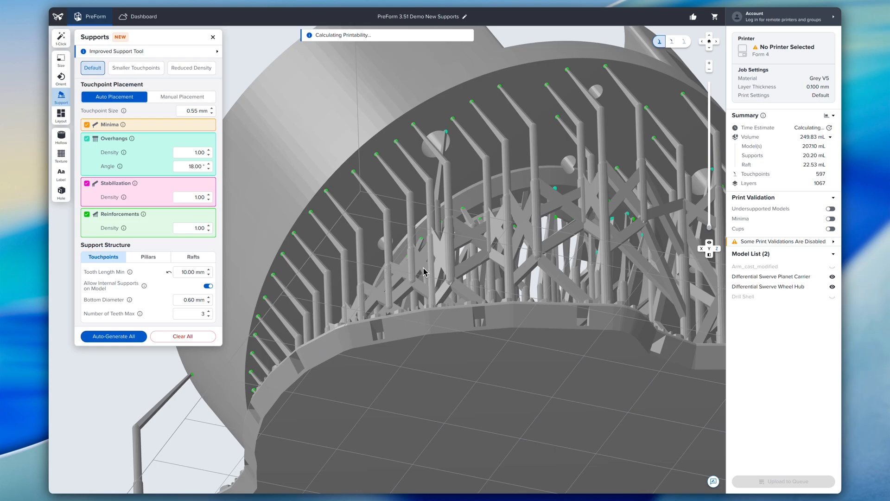
pyautogui.click(114, 336)
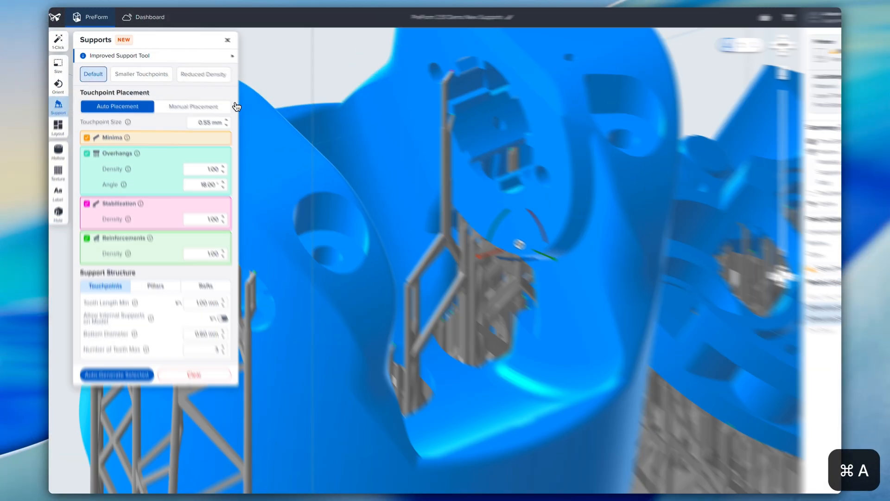
# Step: Switch touchpoint placement to Manual and adjust the manual touchpoint size
pyautogui.click(193, 107)
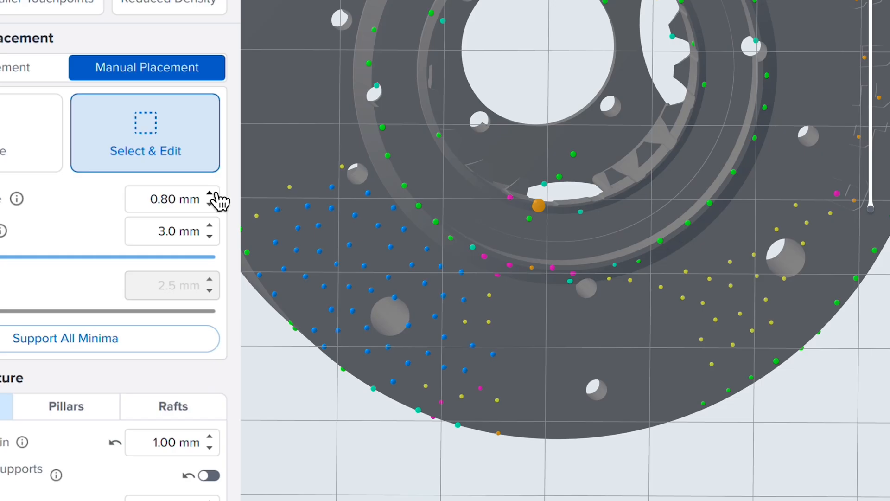
pyautogui.click(209, 206)
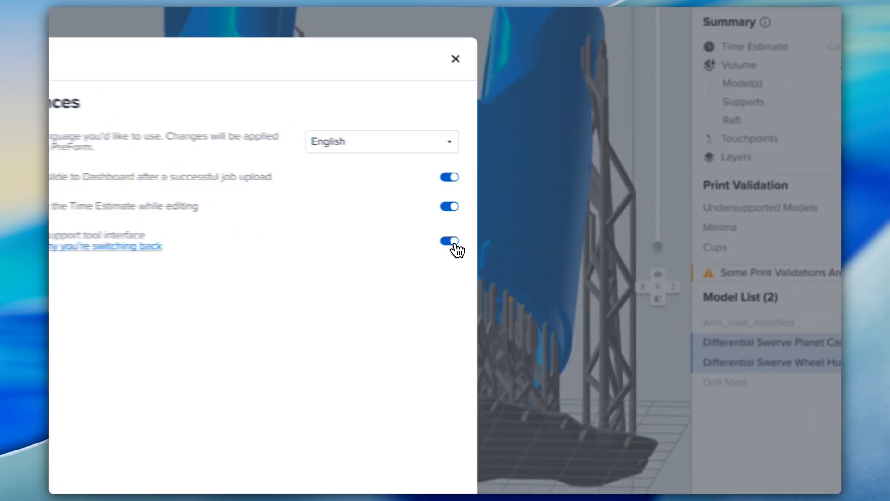
# Step: Review the switch-back-to-old-support-tool preference and return to the supported parts
pyautogui.click(455, 58)
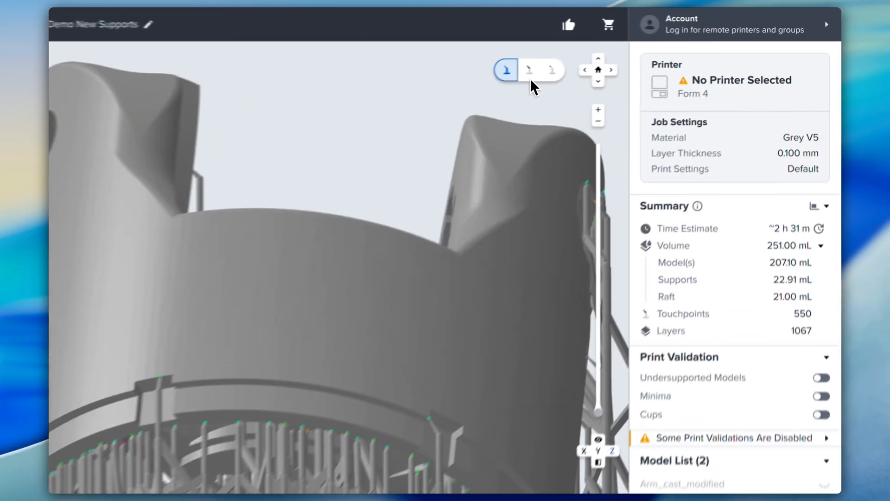